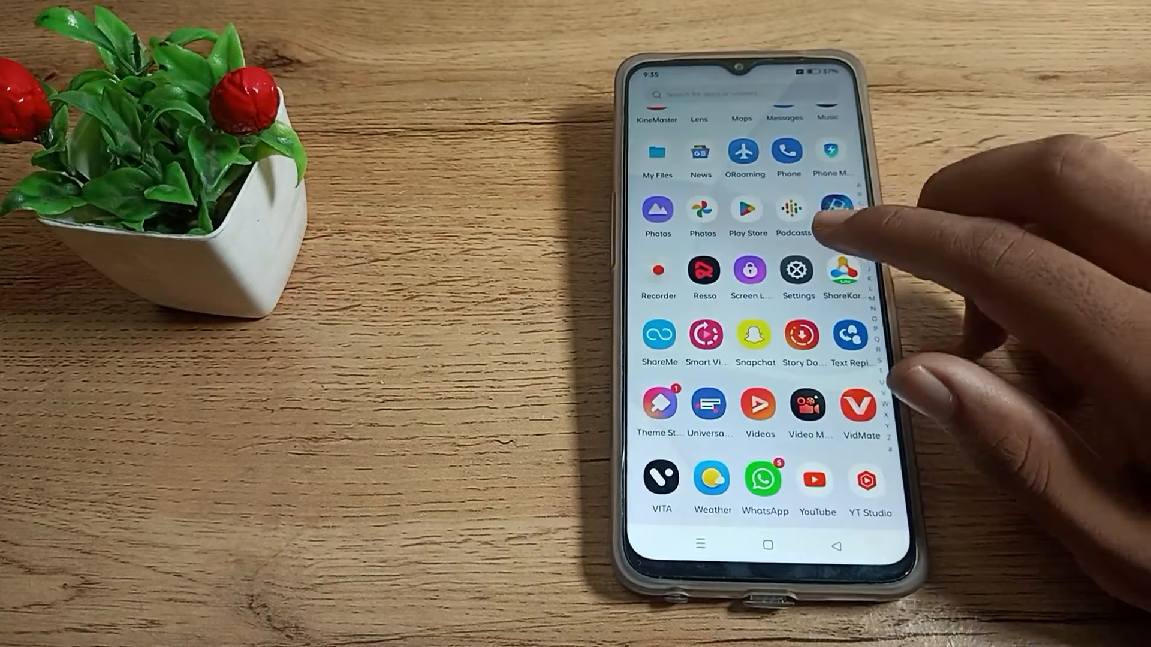
Launch the Settings app from the app drawer
{"action": "left_click", "coordinate": [797, 270]}
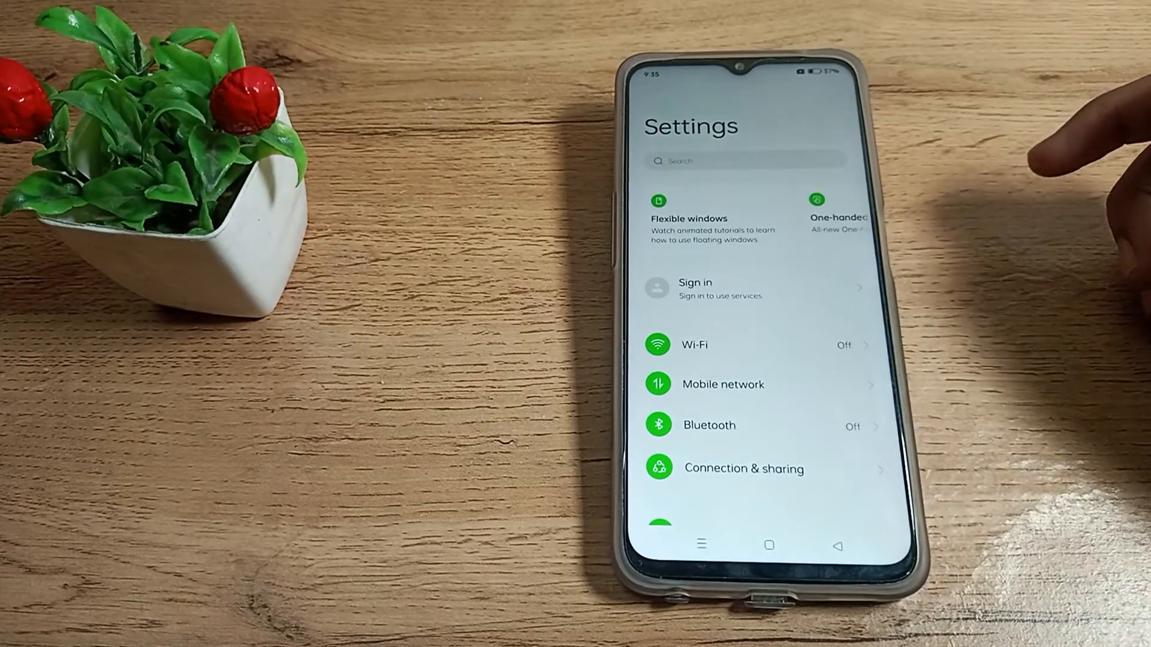
Navigate to Lock screen password and confirm the current numeric PIN to reach the lock options
{"action": "scroll", "scroll_direction": "down", "scroll_amount": 3}
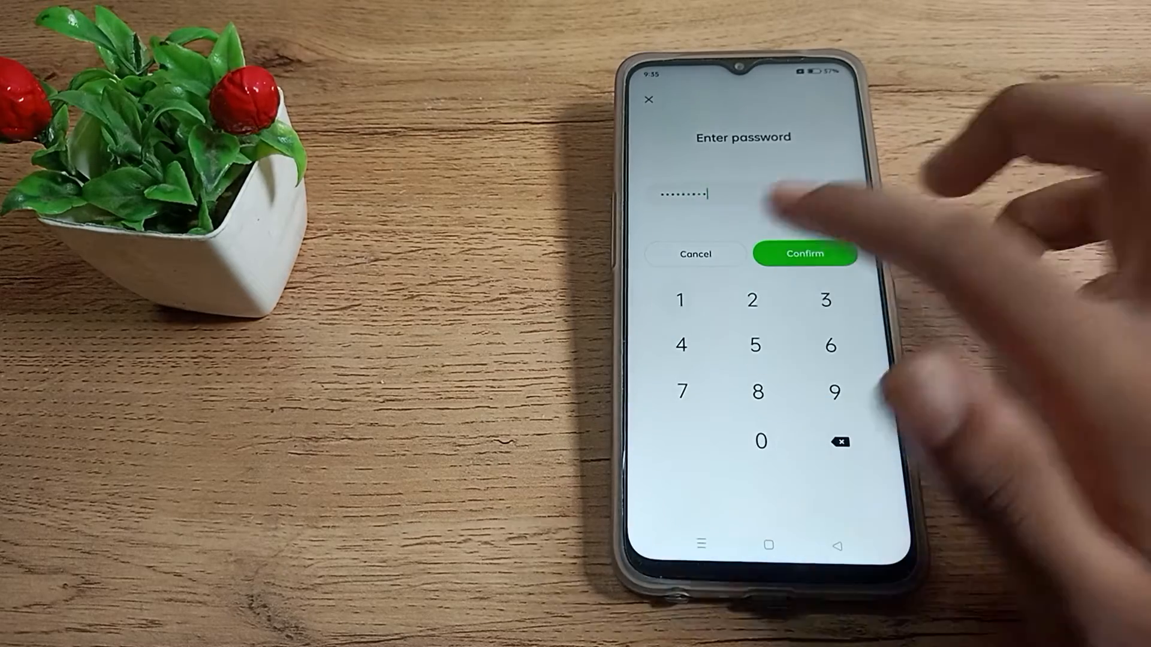
{"action": "left_click", "coordinate": [806, 253]}
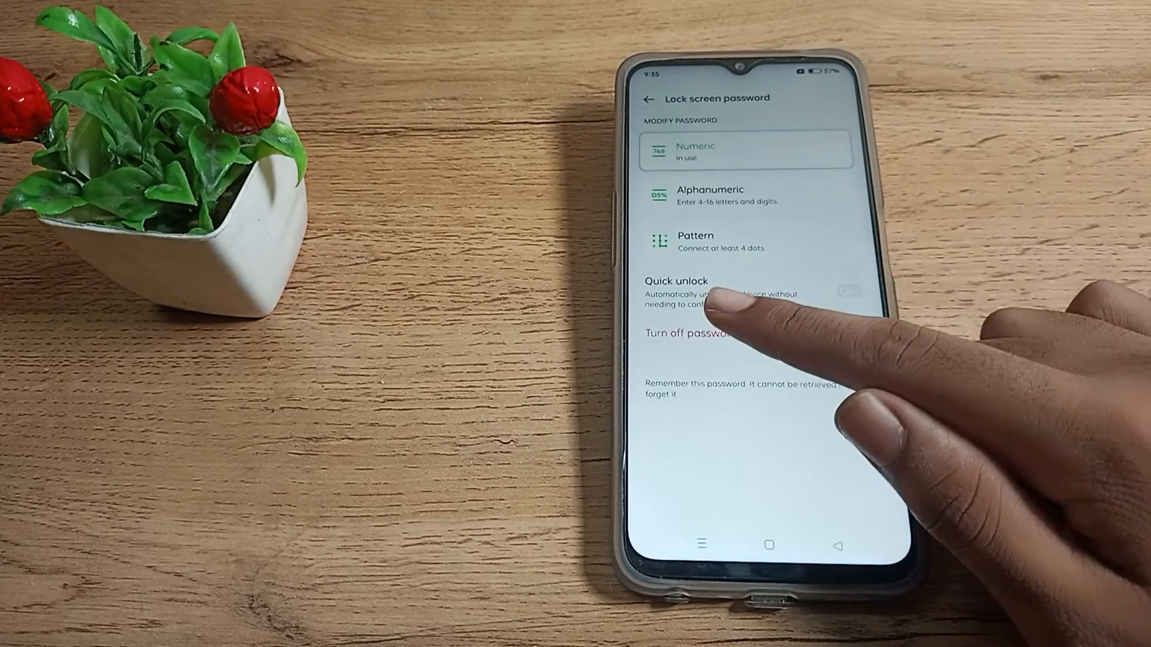